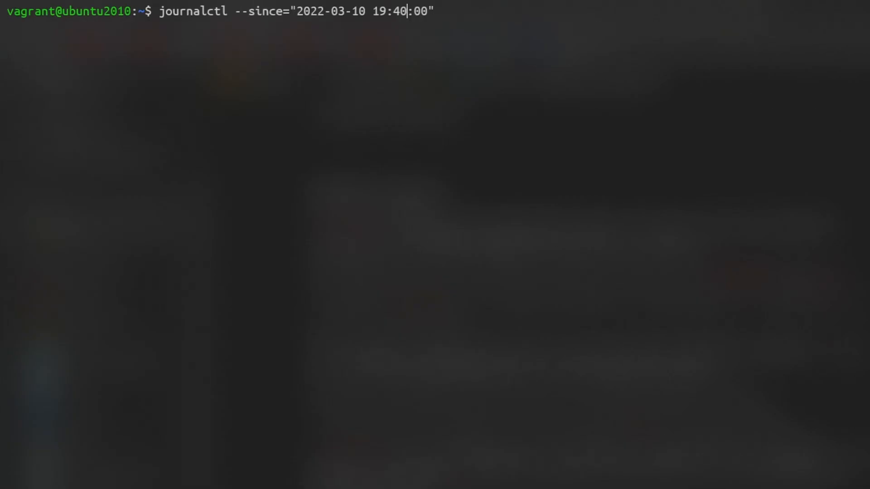
Start a journalctl --since "120 min ago" command, then abandon it and clear the screen.
type("journalctl --since \"120 min ago\"")
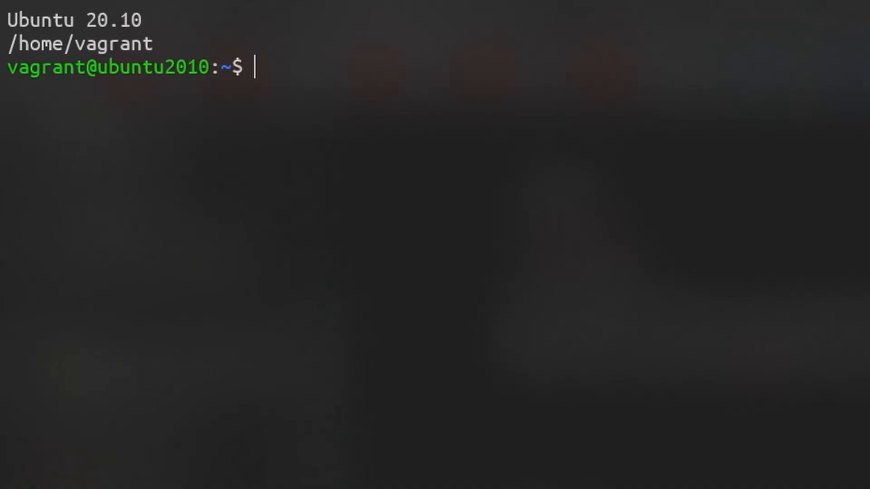
Run hostnamectl on the Ubuntu 20.10 terminal and then on the Rocky Linux 8.5 terminal.
type("hostnamectl")
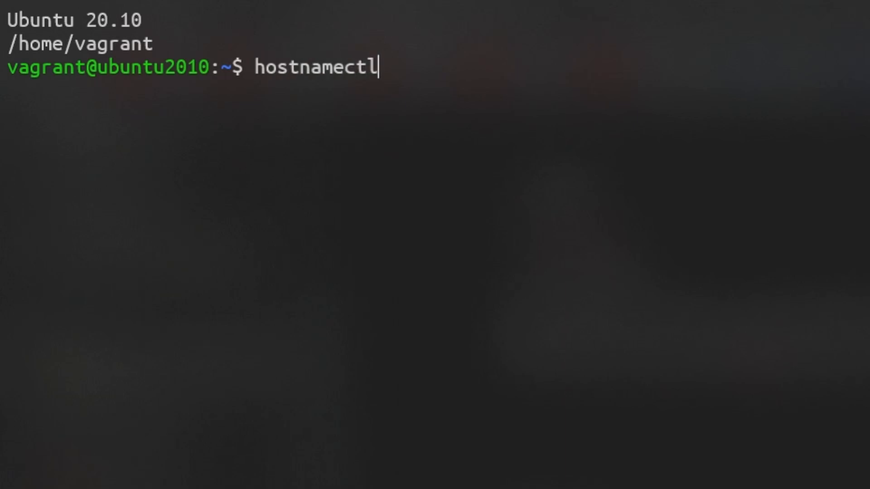
key("Return")
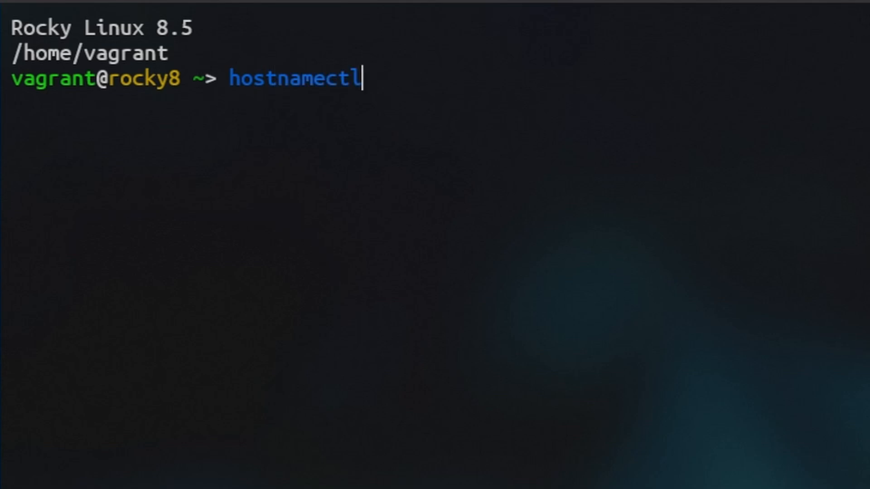
key("Return")
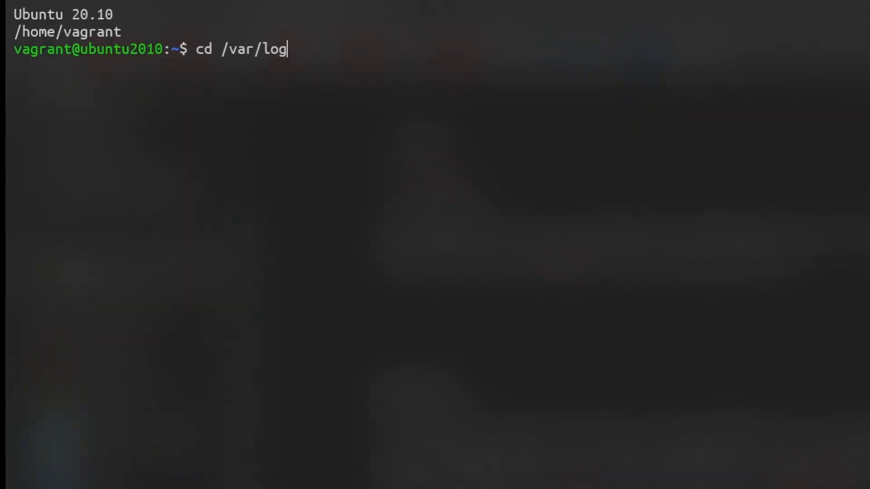
Change the working directory to /var/log.
key("Return")
type("sudo cat syslog")
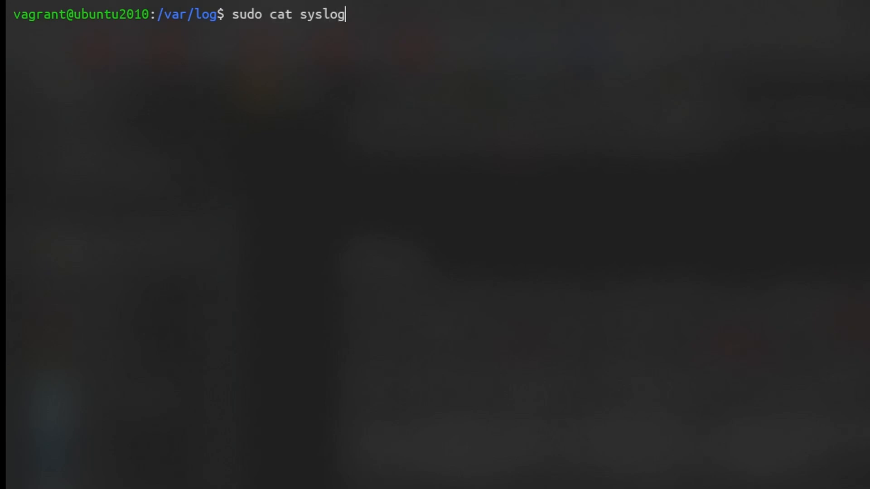
Print syslog plain and colour-highlighted, confirm python3-pygments via apt search, and view the .bashrc cat alias.
type(" | cat")
key("Return")
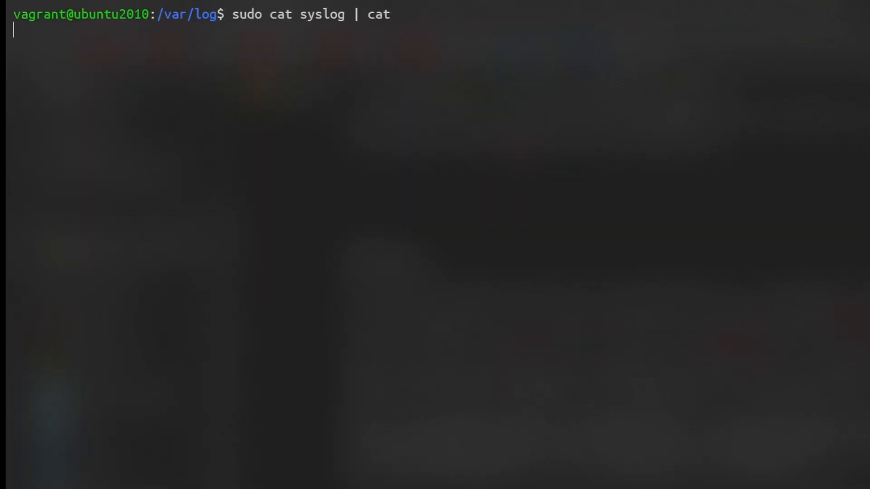
key("Return")
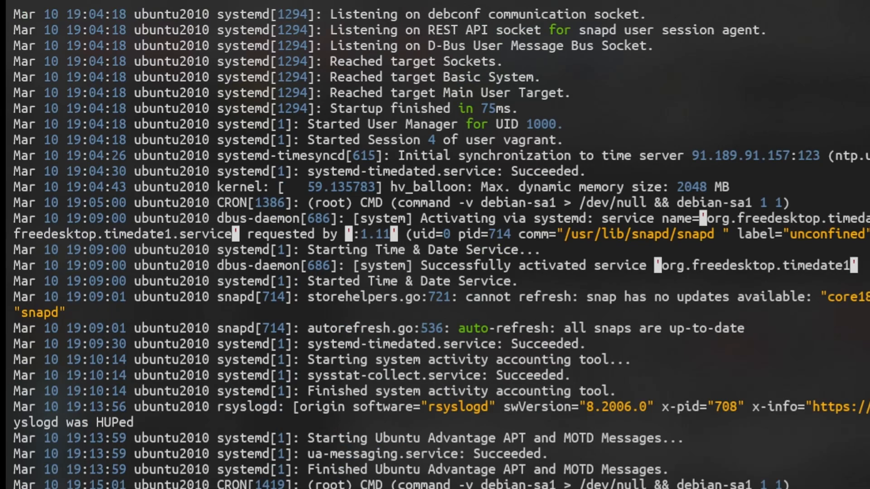
type("apt search pygm")
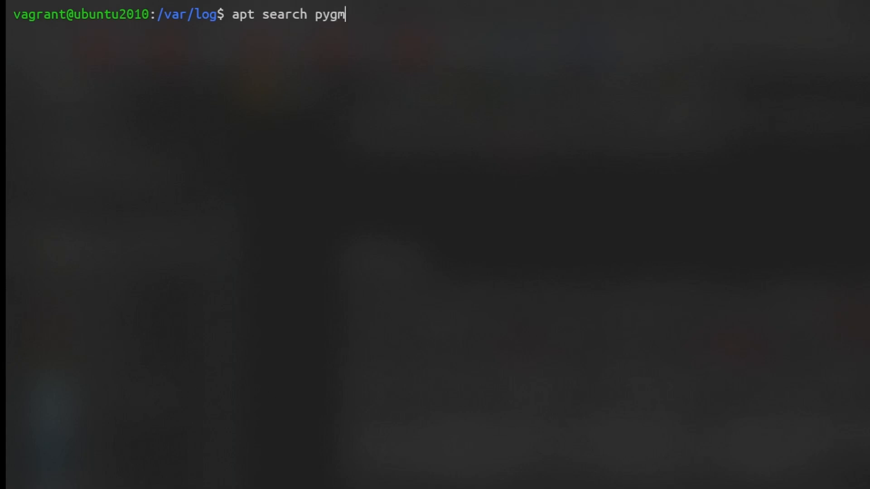
key("Return")
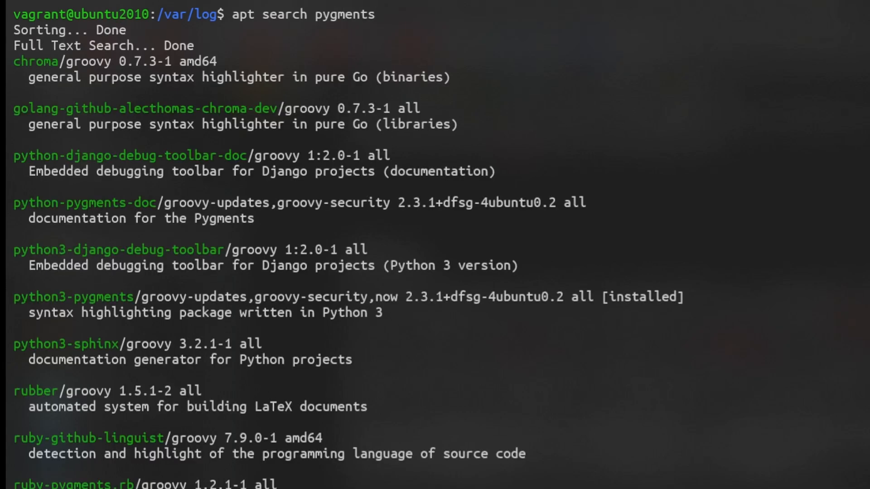
mouse_move(47, 308)
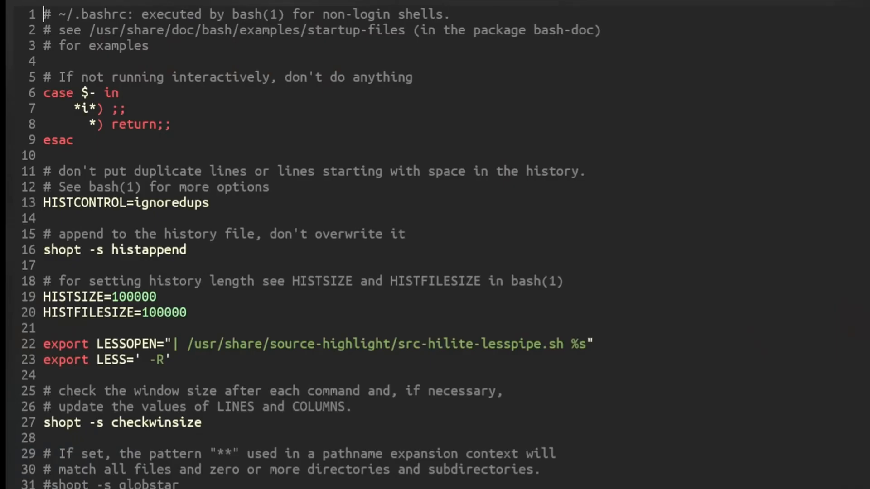
scroll("down", 3)
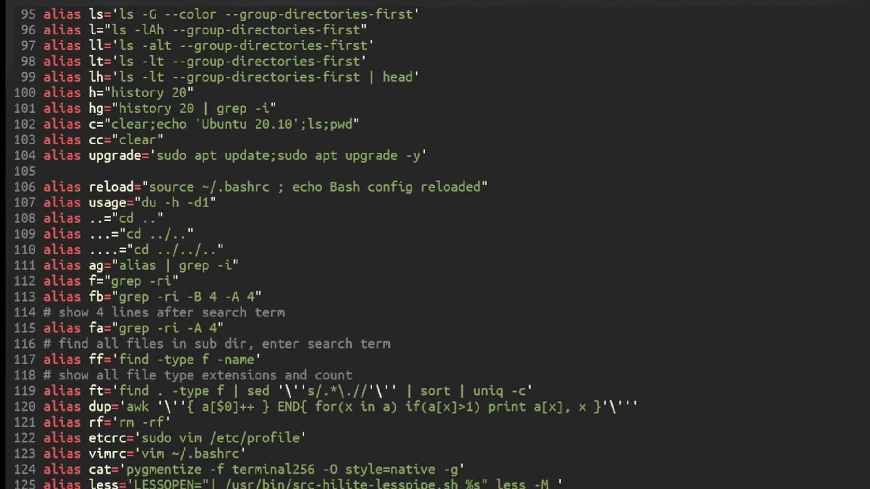
left_click(222, 470)
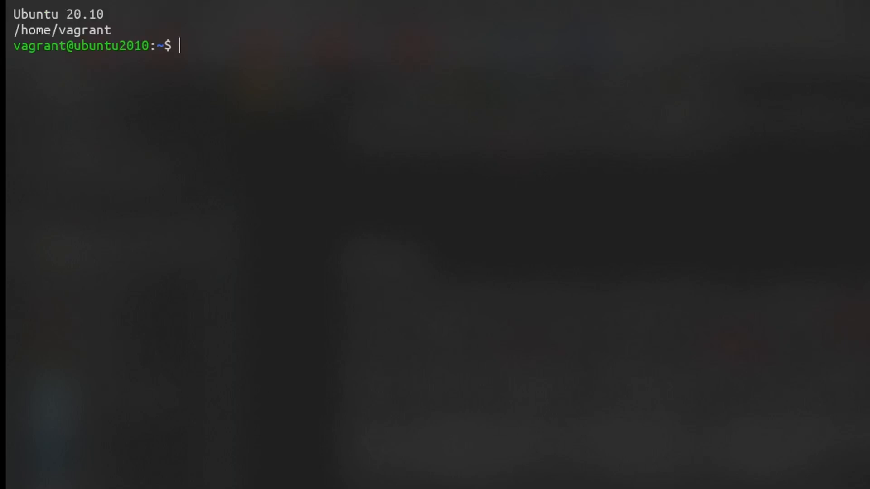
Discard the cat .bashrc line, page syslog and search it for 'fail' to highlight authentication failures.
type("cat .bashr")
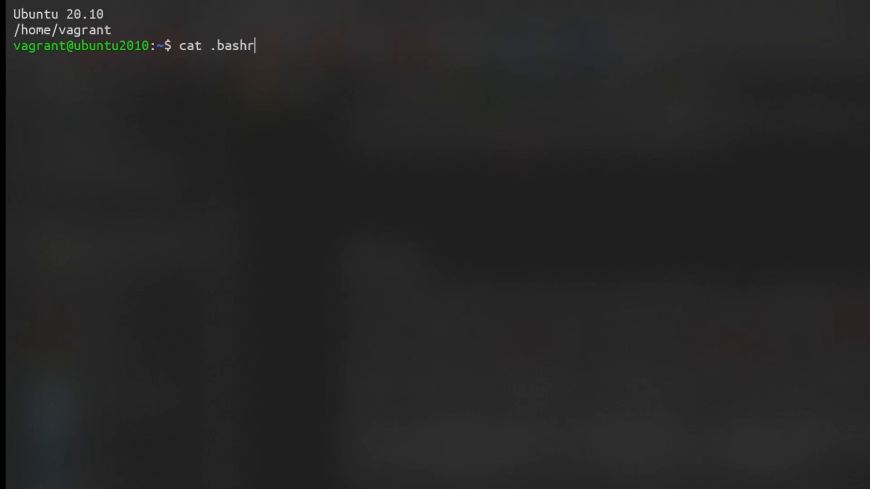
key("Return")
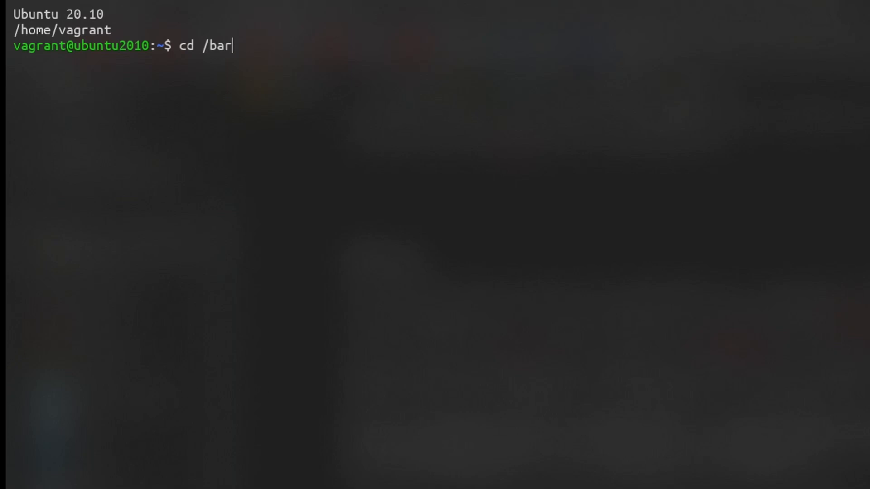
key("Return")
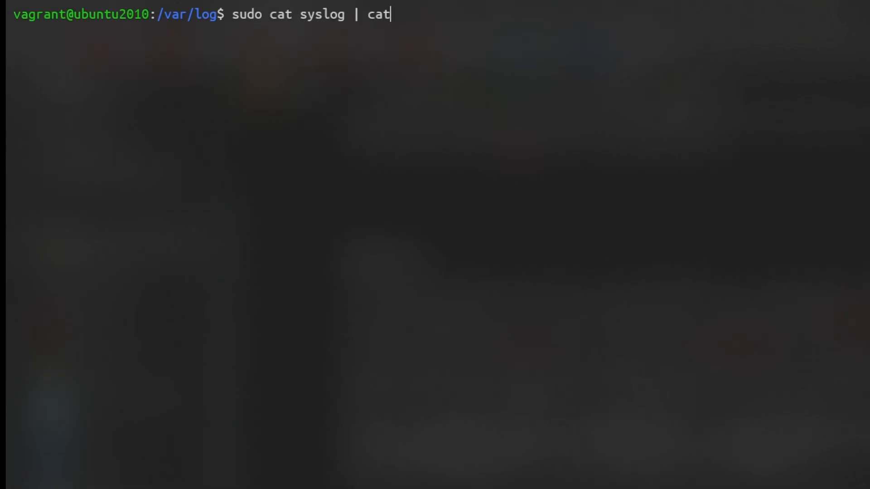
key("Return")
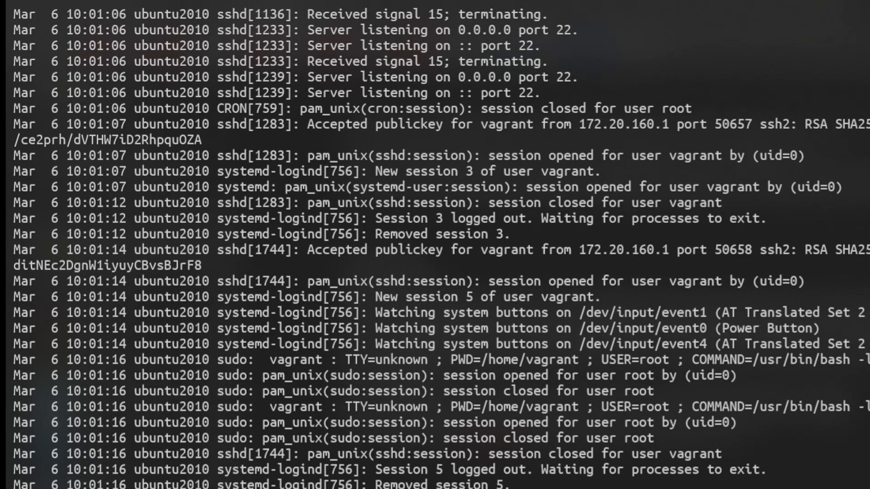
scroll("down", 3)
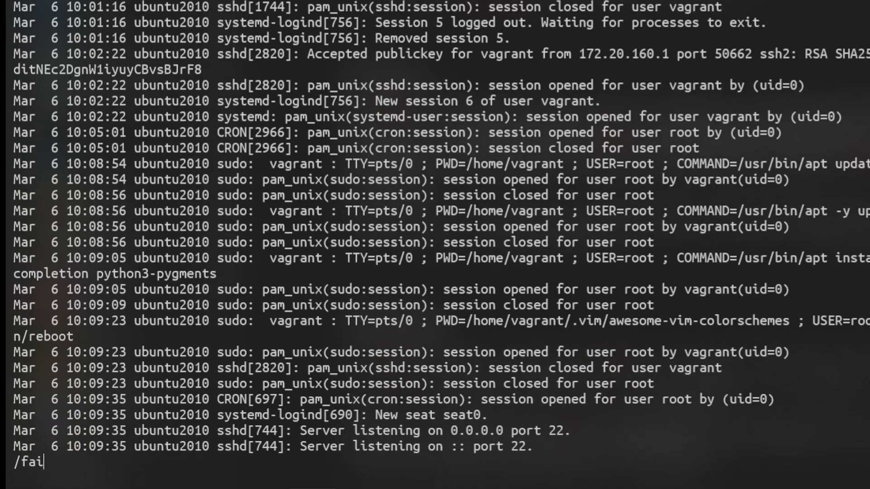
type("l")
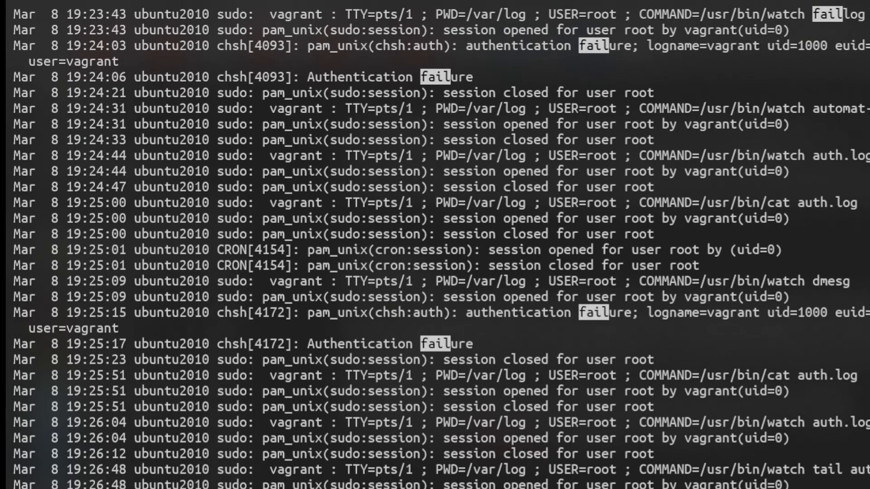
key("h")
type("sud")
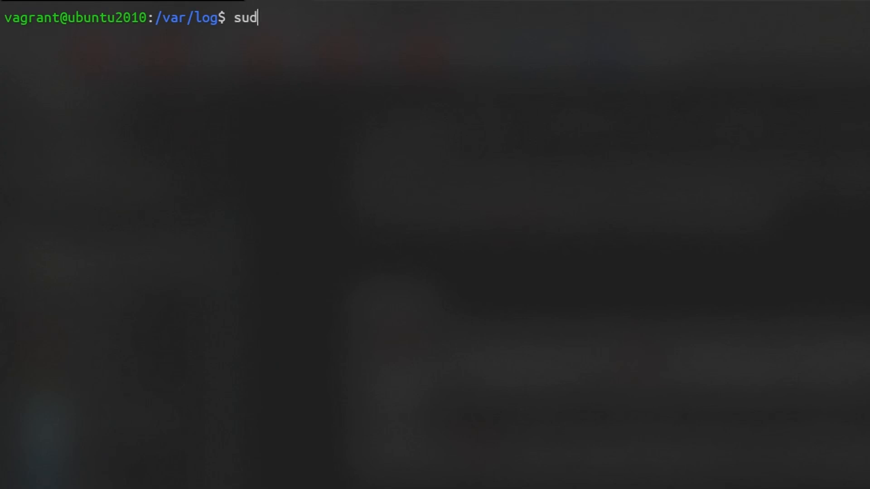
List the last ten lines of dpkg.log with sudo tail, then clear the screen.
type("o tail")
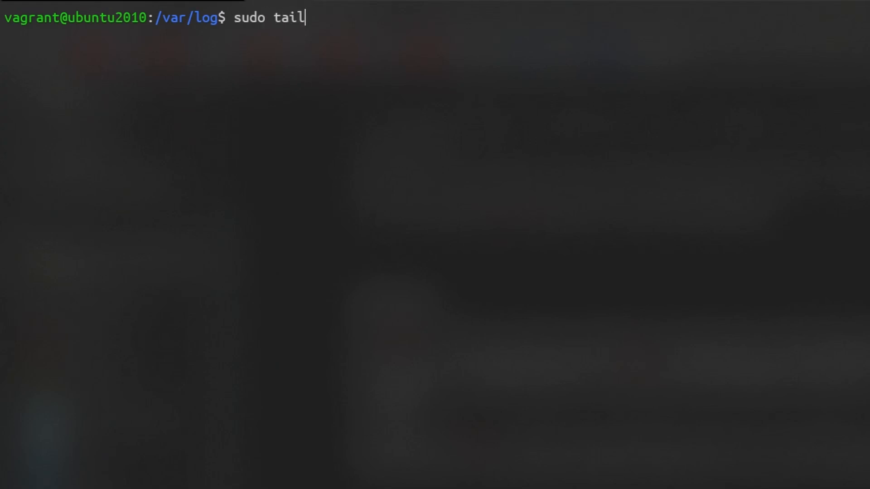
type("dpkg.log")
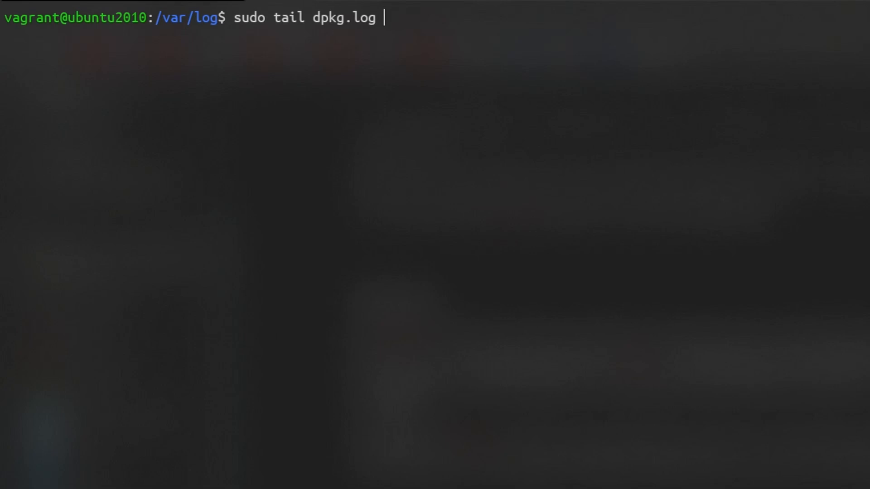
key("Return")
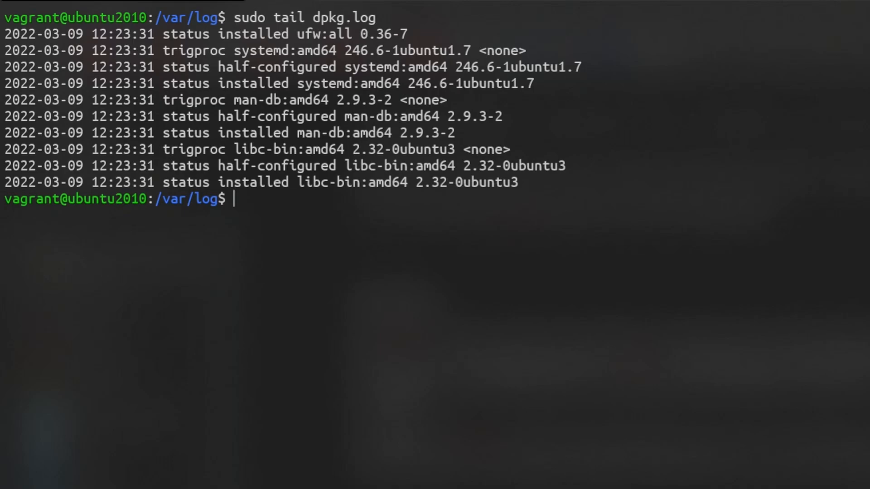
type("c")
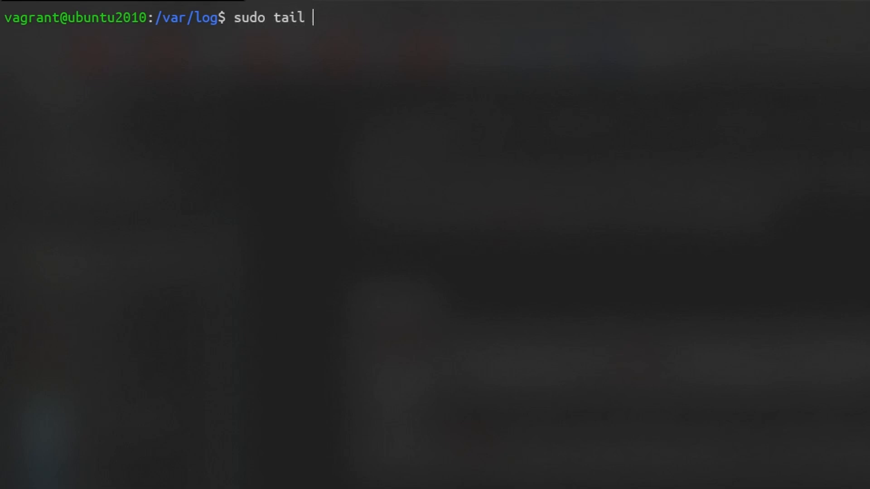
List only the last five lines of dpkg.log with sudo tail -5.
type("-5")
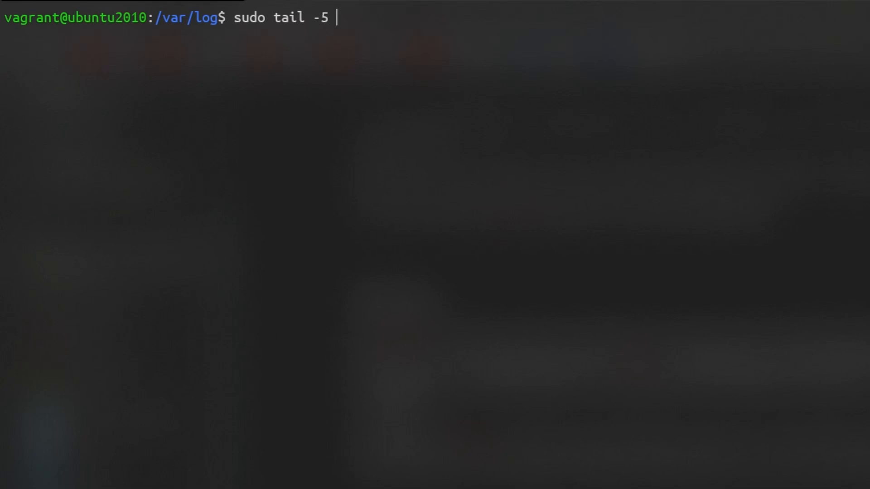
type("dpkg.log")
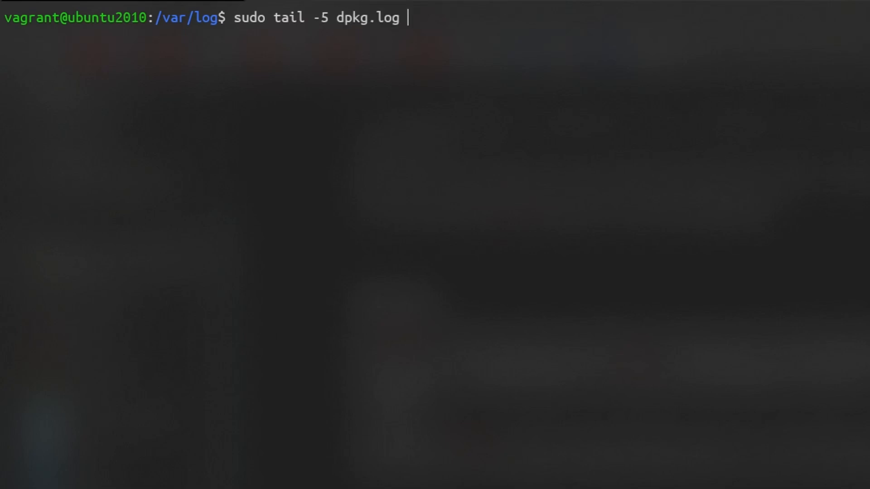
key("Return")
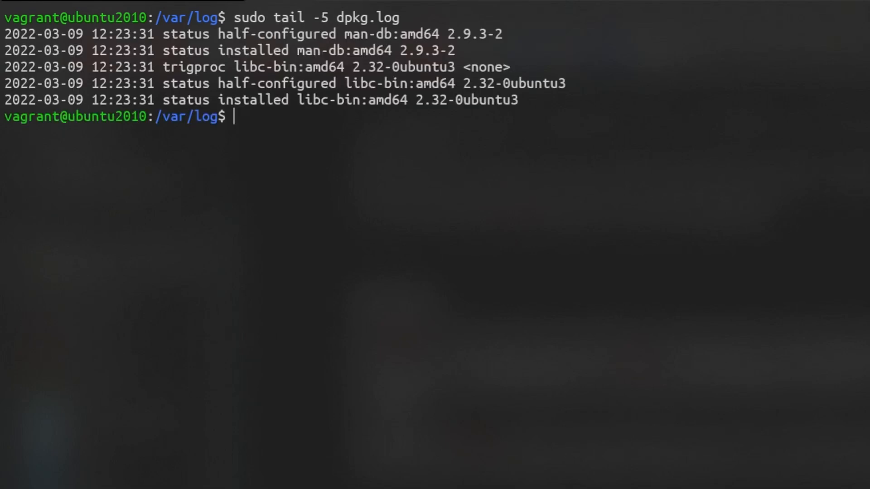
type("sudo head kern.log")
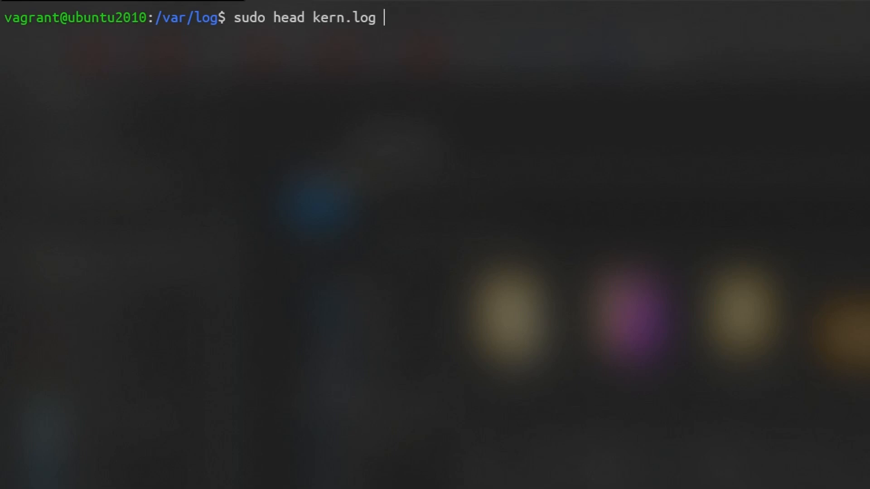
List the first ten lines of kern.log with sudo head, then prepare sudo head -5 kern.log.
key("Return")
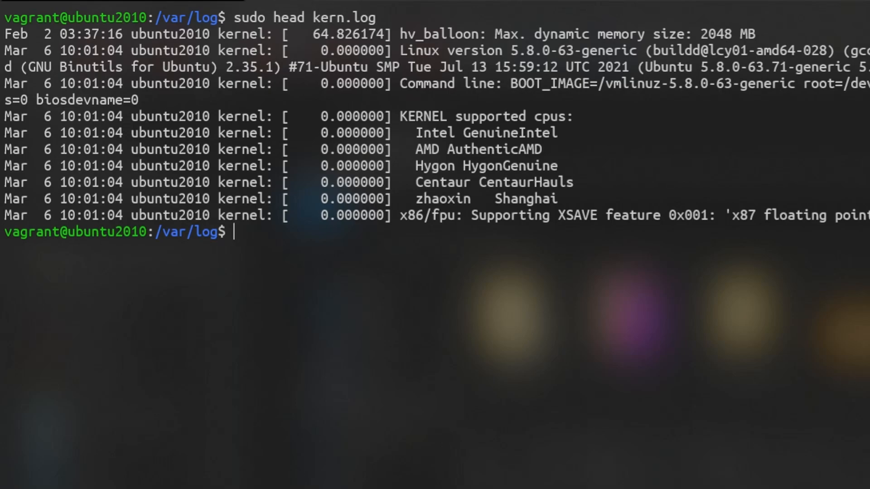
type("sudo head -5 kern.log")
type("sudo watch tail au")
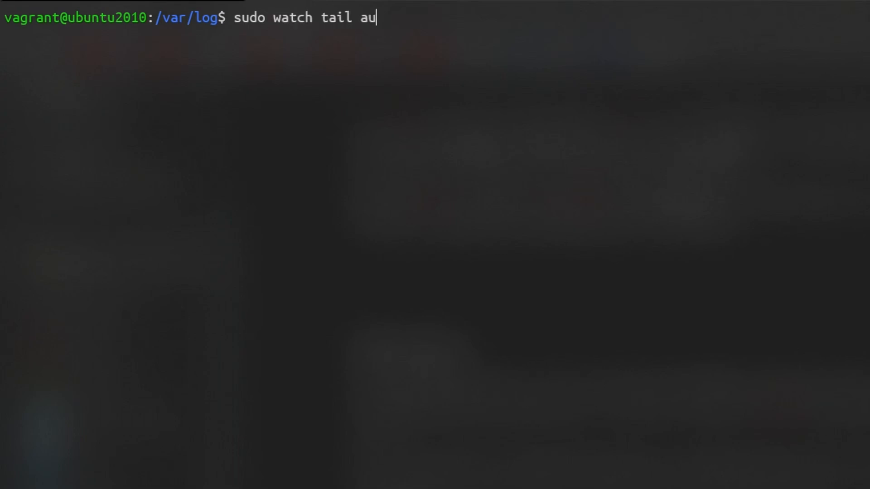
Watch the tail of auth.log live with sudo watch, capturing a chsh authentication failure.
type("th.log")
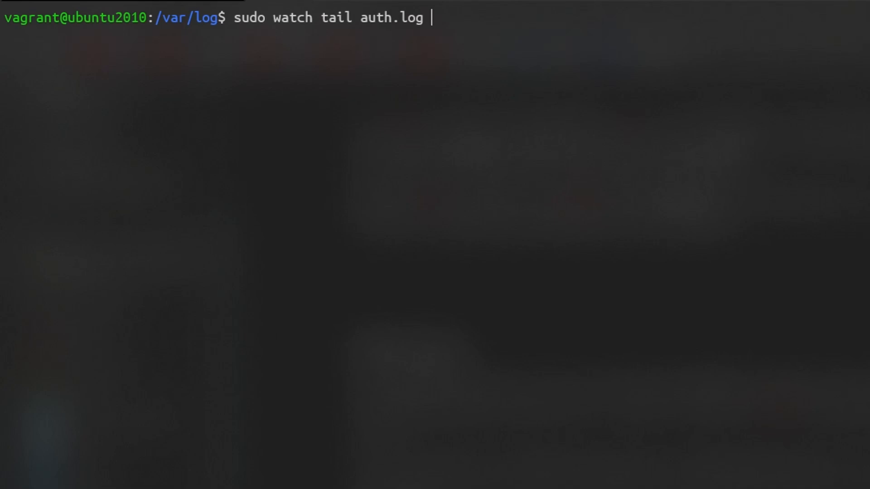
key("Return")
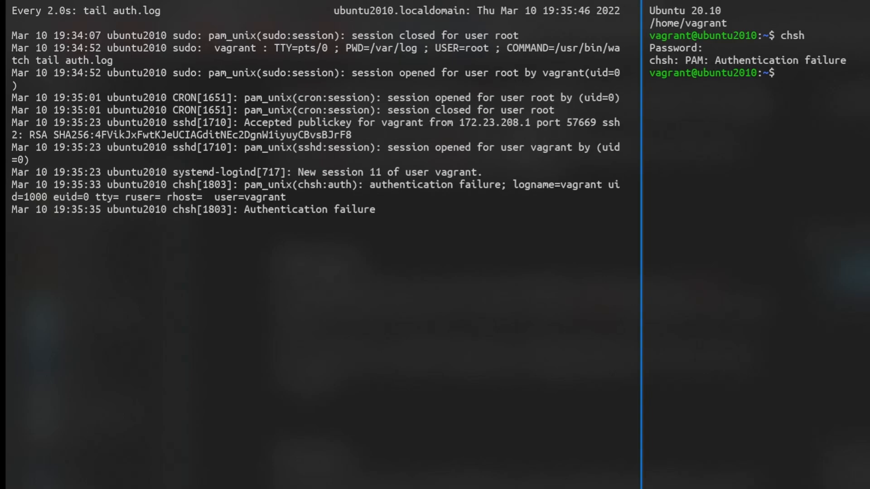
type("sudo grep -i ser")
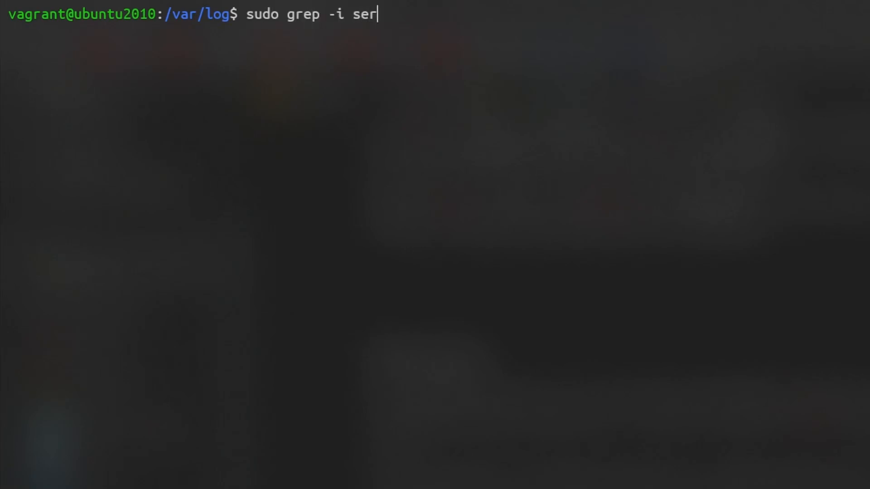
Search syslog case-insensitively for 'service' with sudo grep -i.
type("vice syslog")
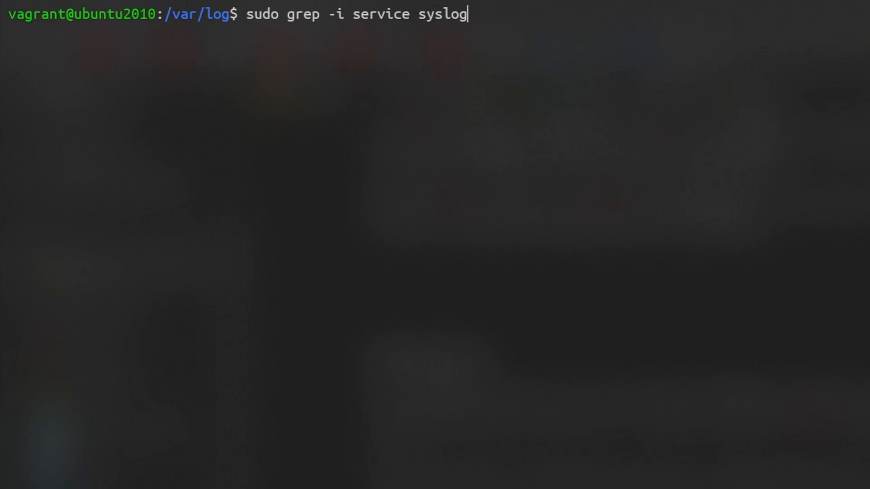
key("Return")
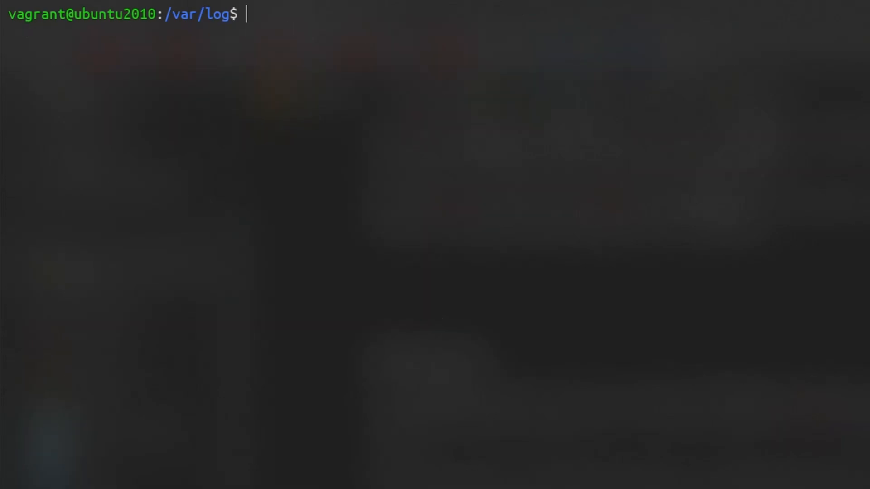
Pipe sudo cat syslog through grep -i service to filter the same entries.
type("sudo cat sys")
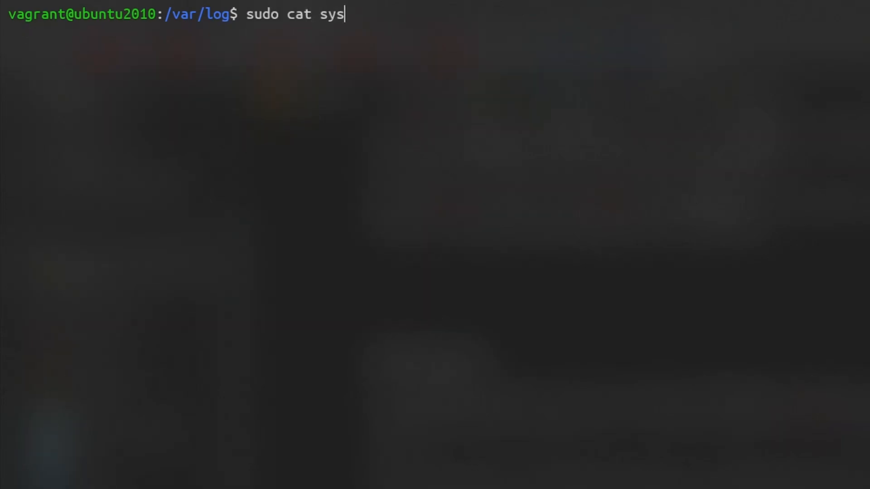
type("log | grep")
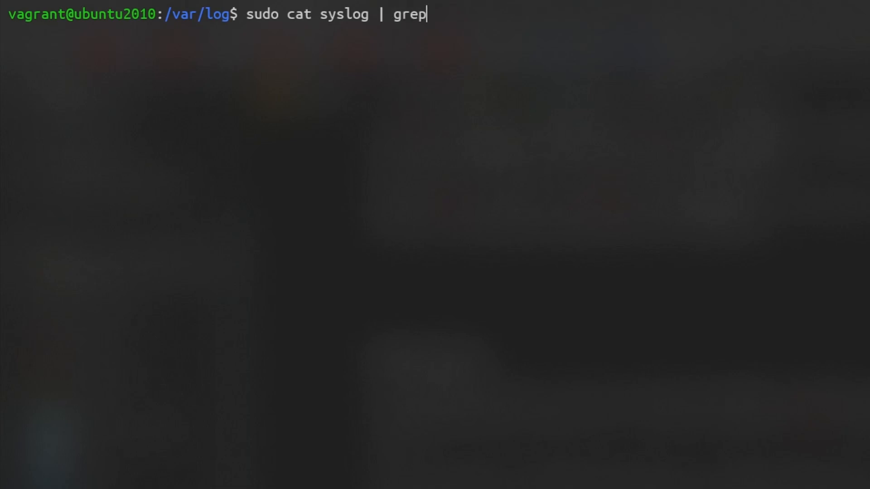
type("-i se")
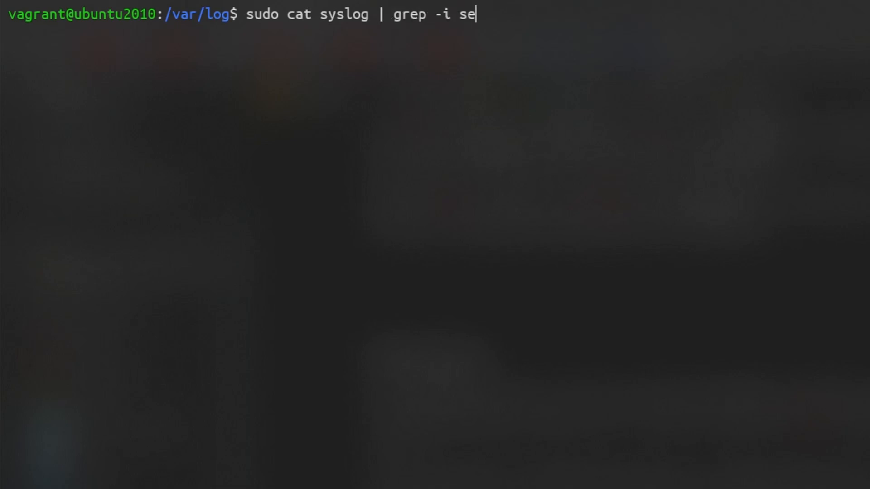
type("rvice")
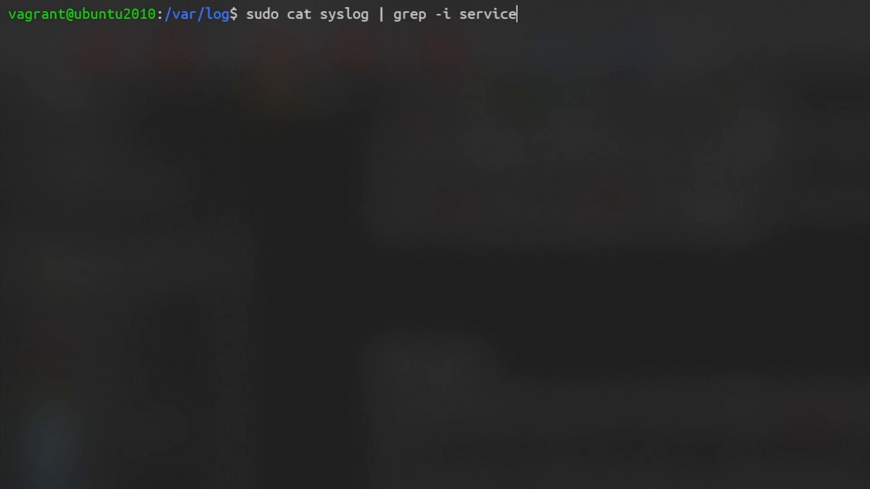
key("Return")
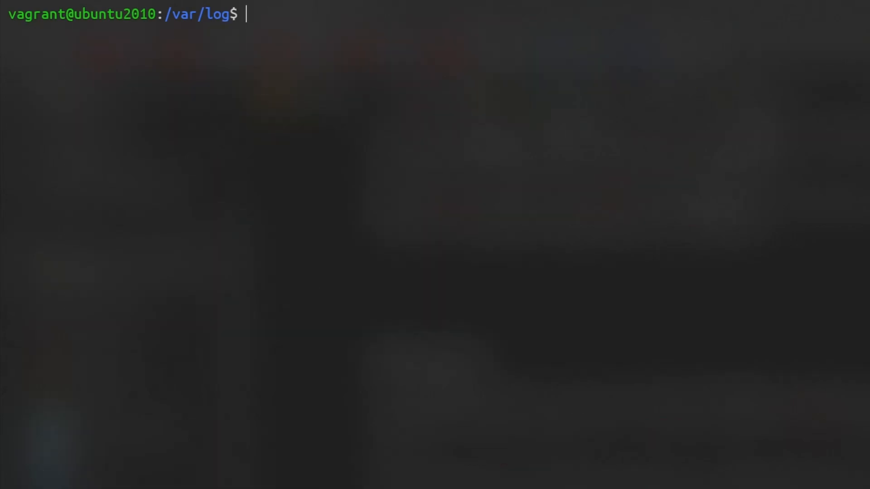
List recent kern.log lines containing 'audit' via sudo tail piped to grep, then clear.
type("sudo tail kernl")
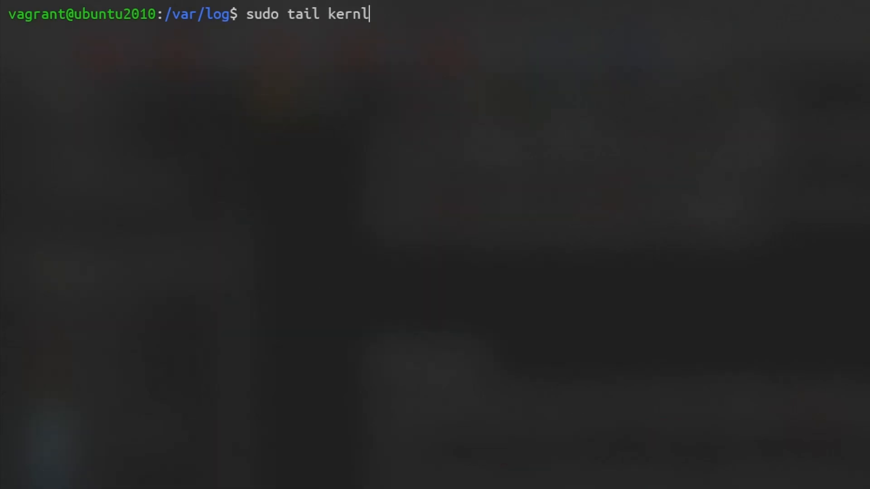
type(".log | gre")
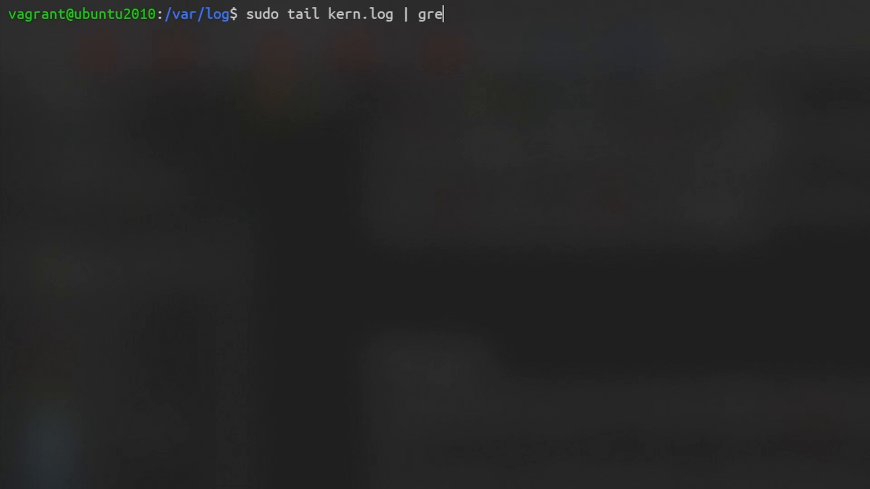
type("p audit")
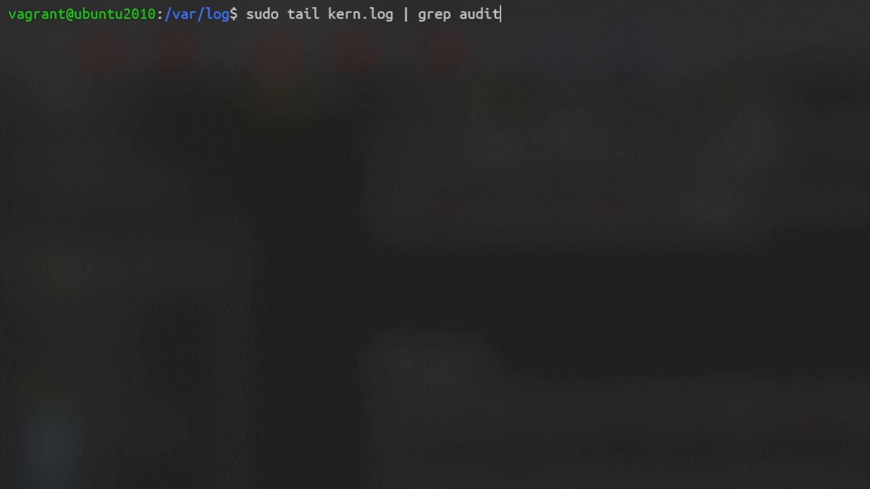
key("Return")
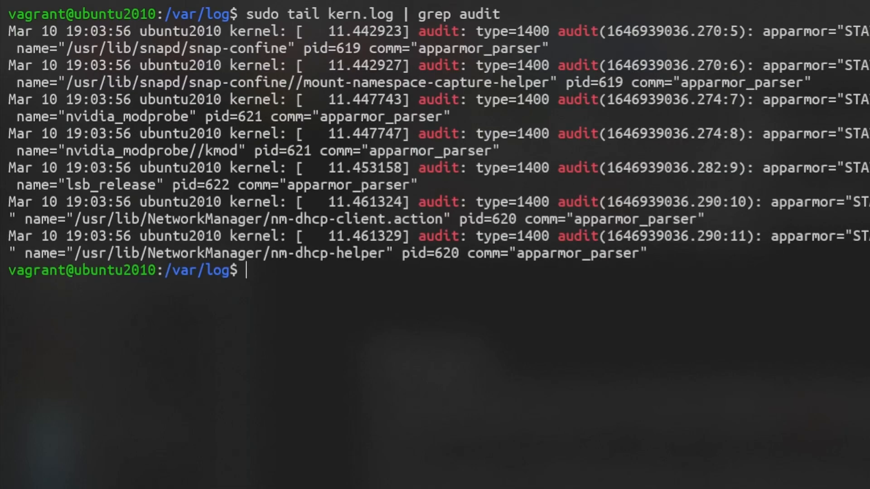
type("cc")
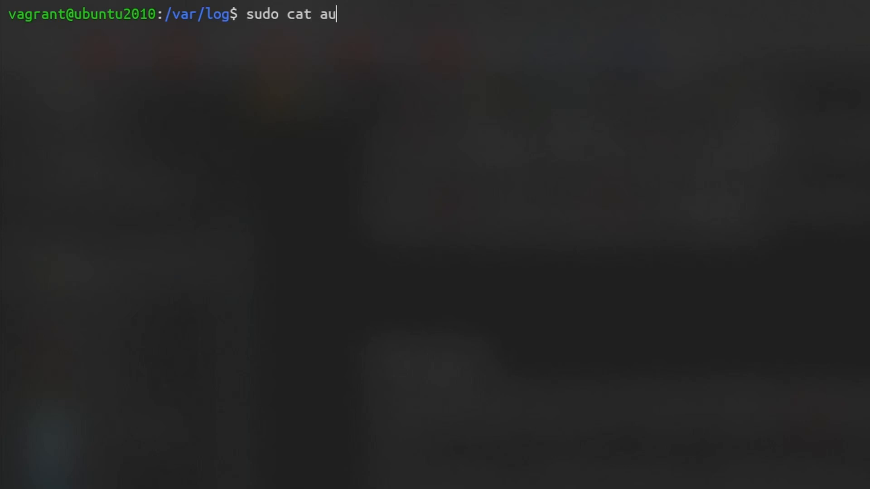
Search auth.log for 'failure' entries via sudo cat piped to grep.
type("th.log | grep f")
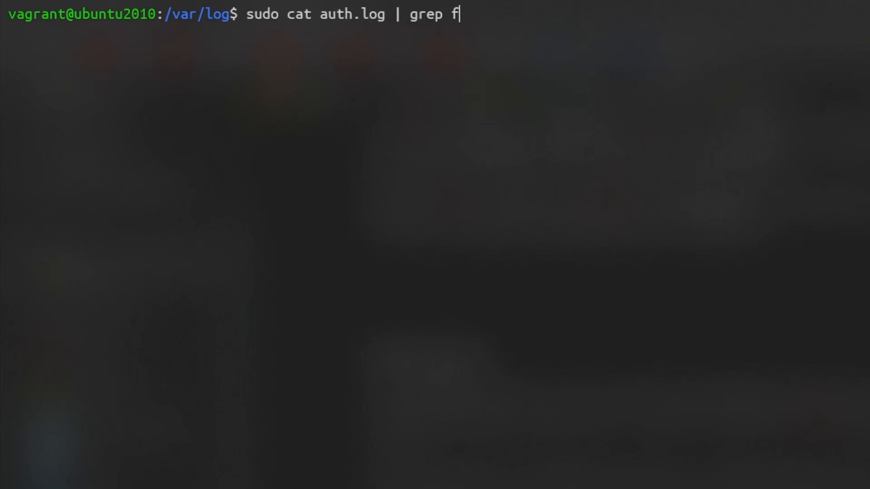
type("ailure")
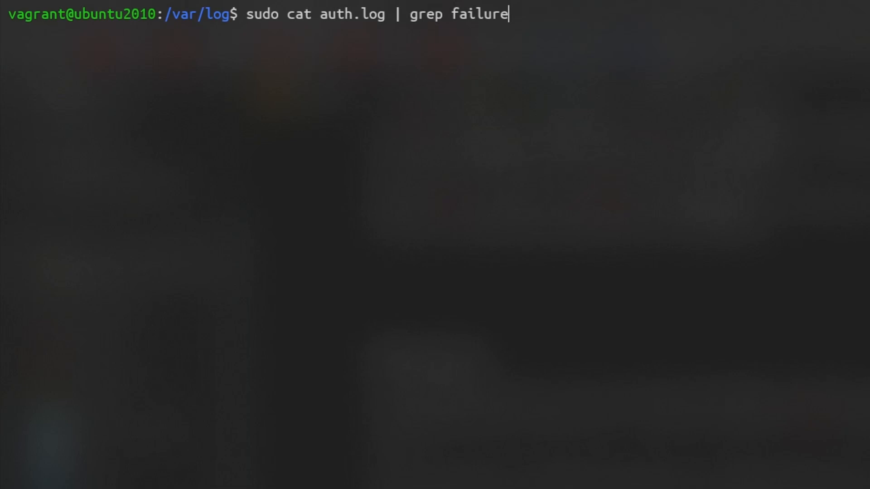
key("Return")
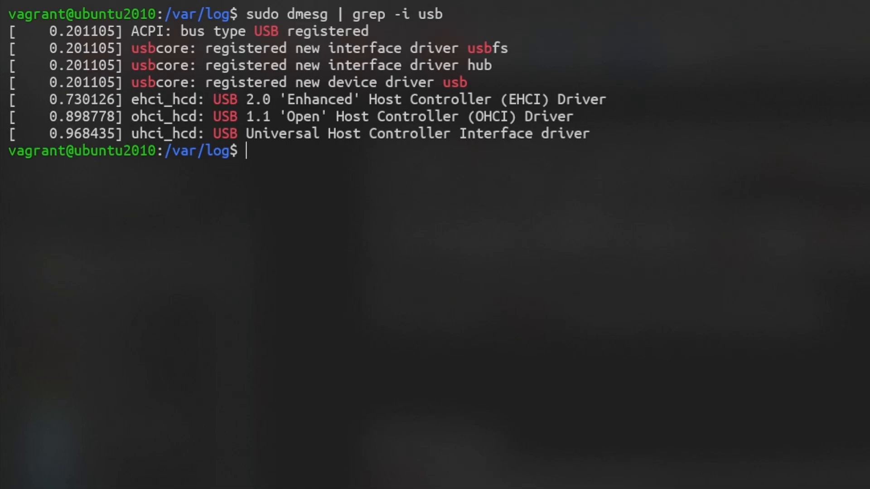
Show error-level kernel messages, then timestamped errors and warnings with 'sudo dmesg -T --level=err,warn'.
type("sudo dmesg --level=err")
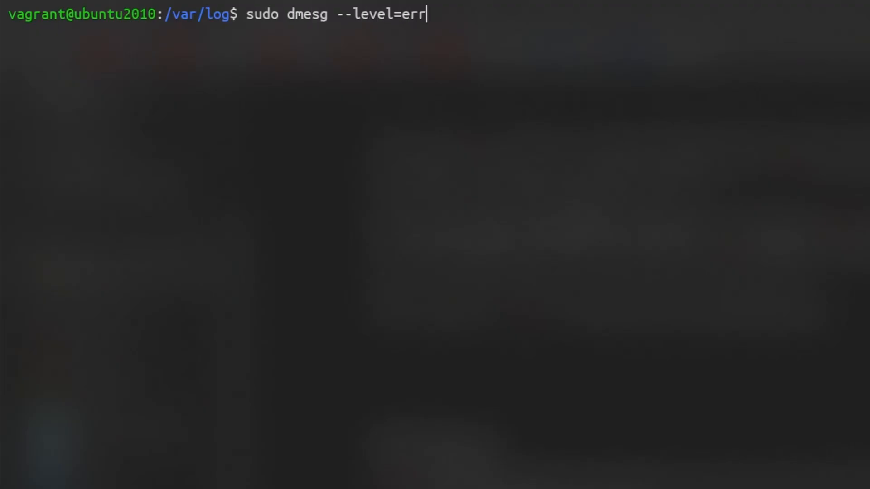
key("Return")
type("sudo dmesg -T --")
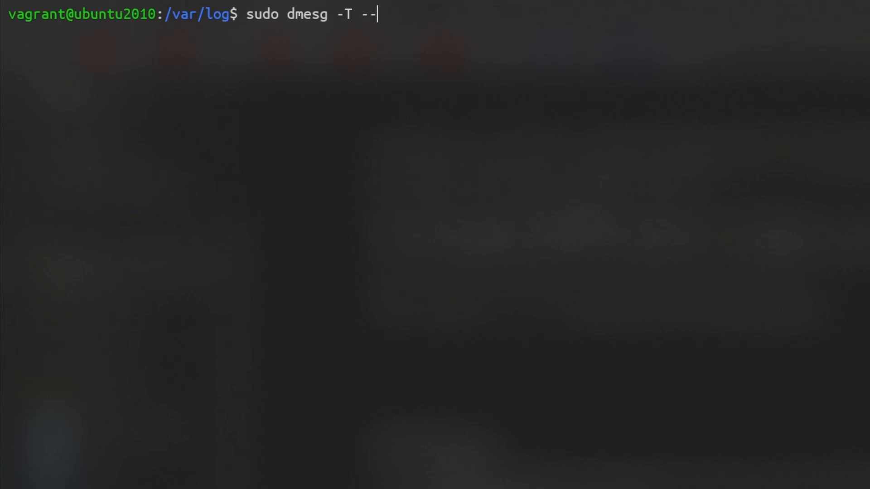
type("level=err,warn")
key("Return")
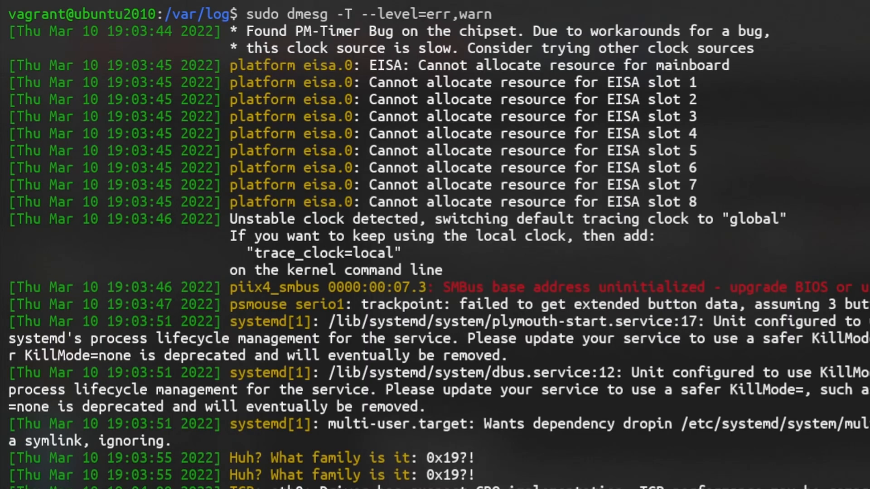
type("sudo dmesg --follow")
type("sudo watch")
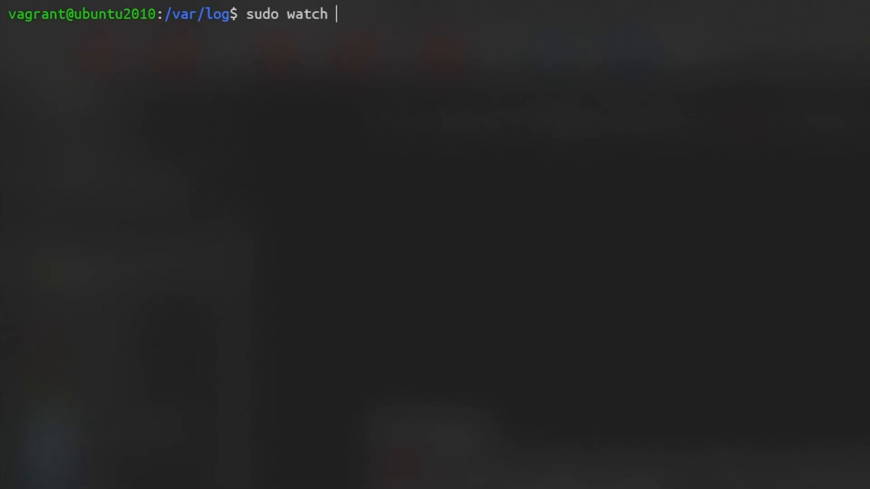
Run 'sudo watch tail syslog' to auto-refresh the end of syslog every 2 seconds.
type("tail syslog")
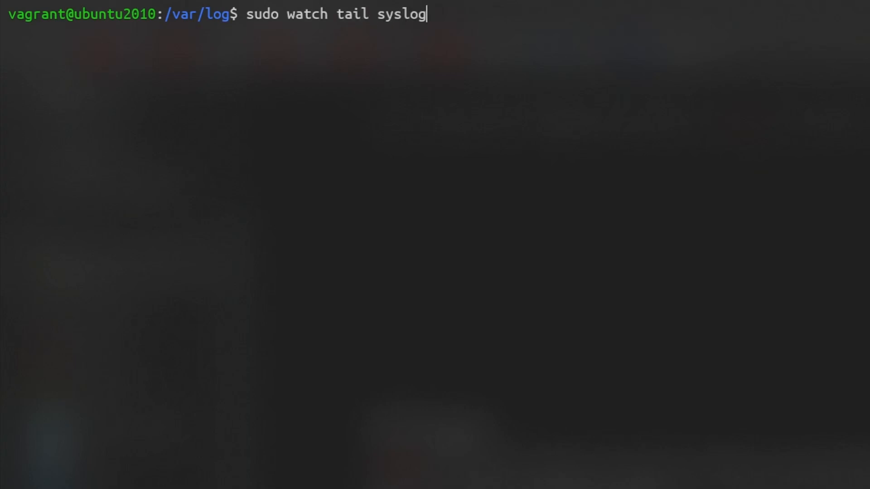
key("Return")
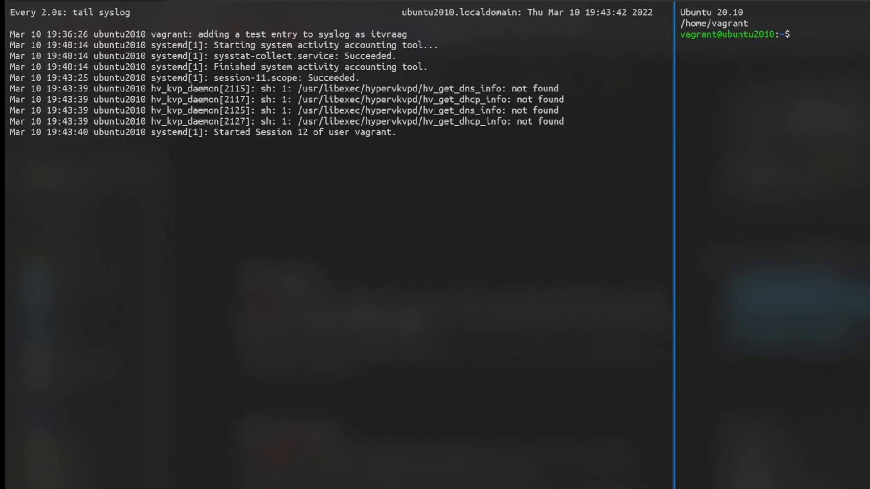
type("sudo journalctl -u sshd")
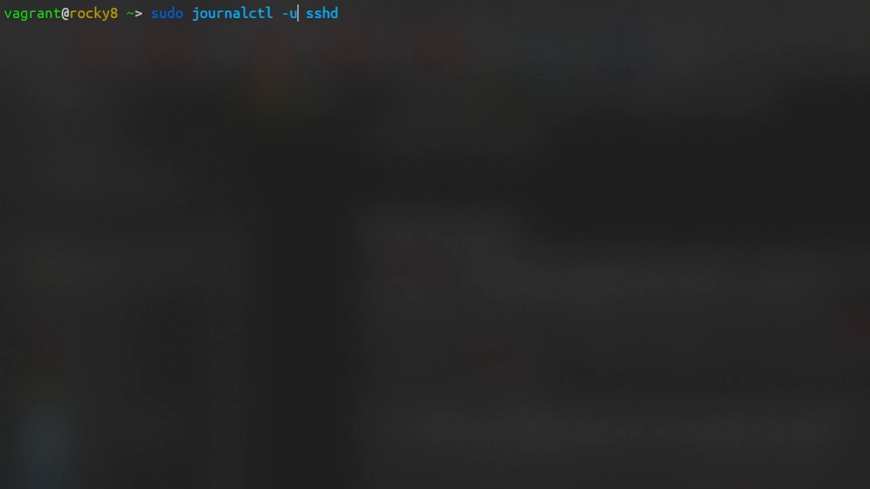
Run 'sudo journalctl -fu sshd' on rocky8 to follow the sshd journal live.
type("f")
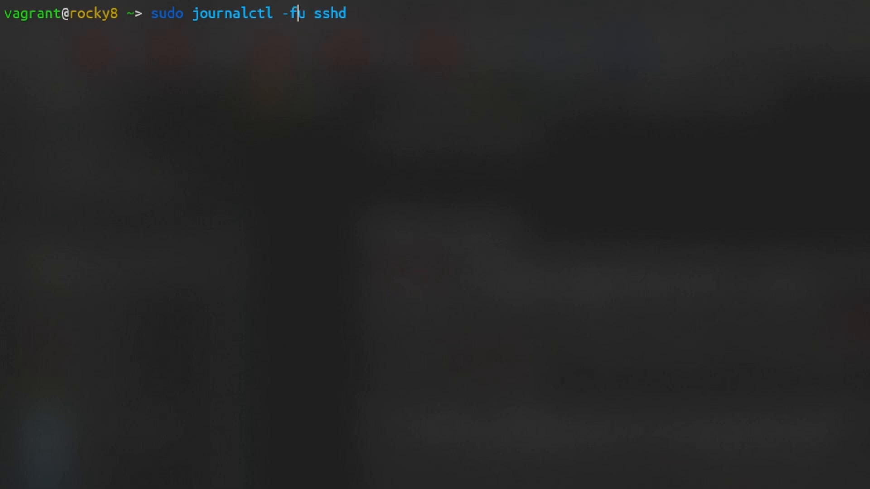
key("Return")
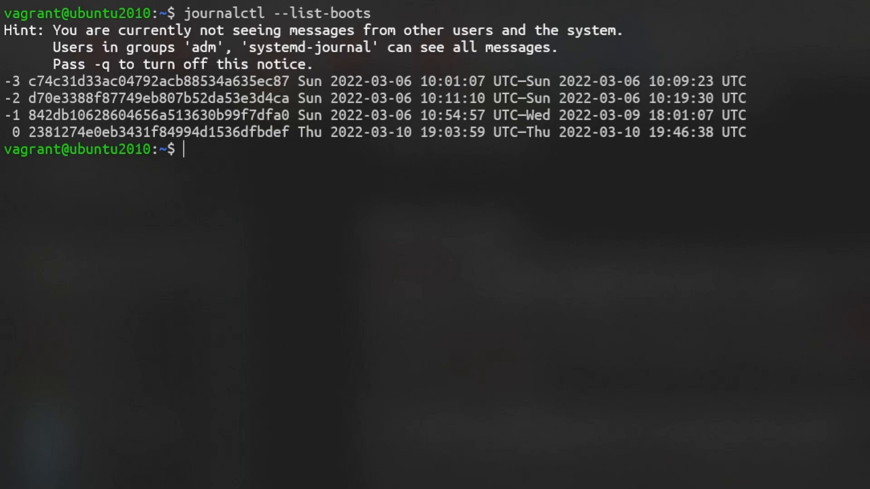
List the recorded boots and show journal entries for boot 2 with 'journalctl -b 2'.
type("journalctl -b")
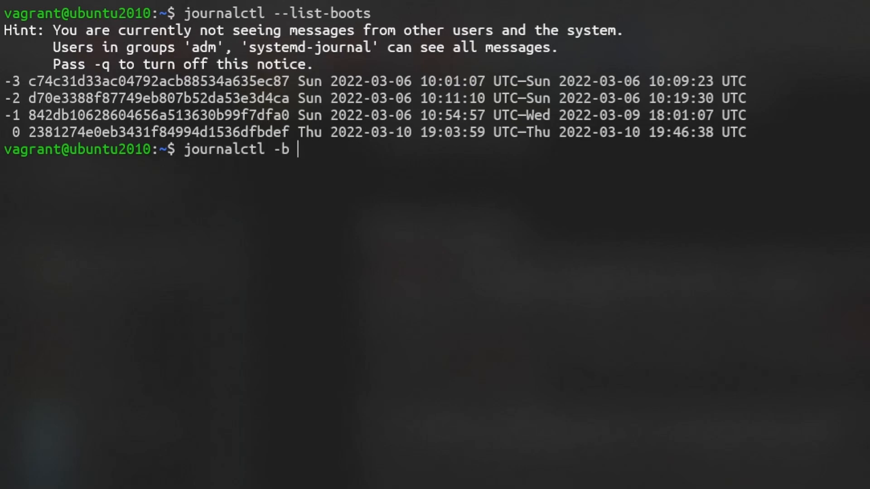
type("2")
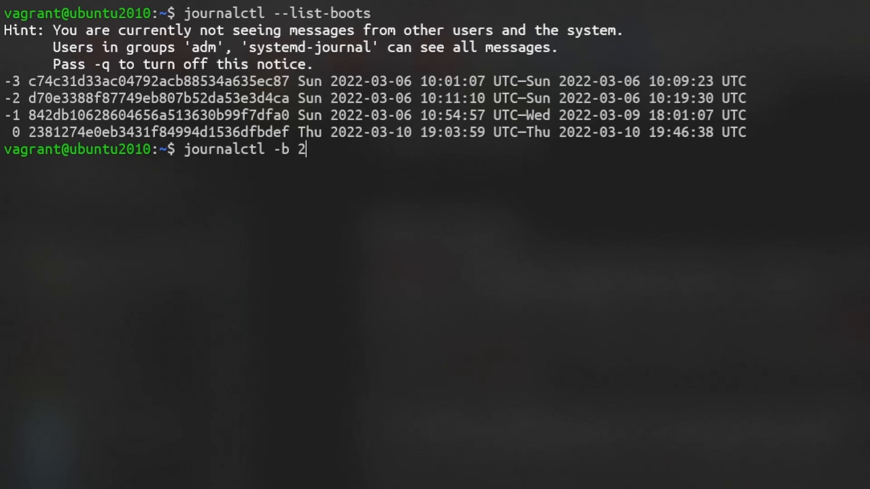
key("Return")
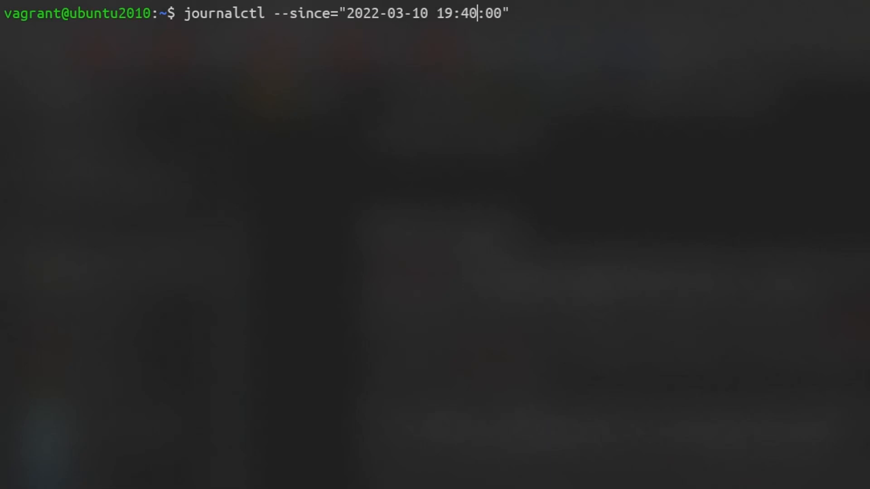
key("Return")
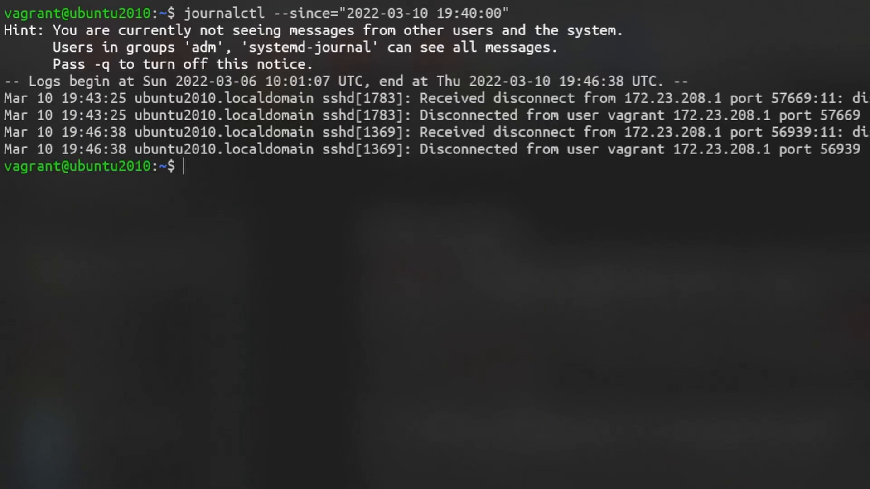
type("journalctl --since \"120 min ago")
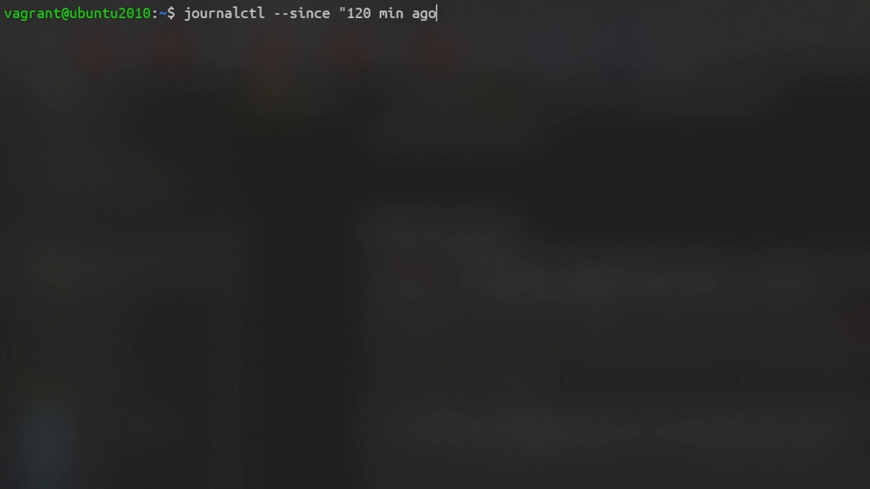
key("Return")
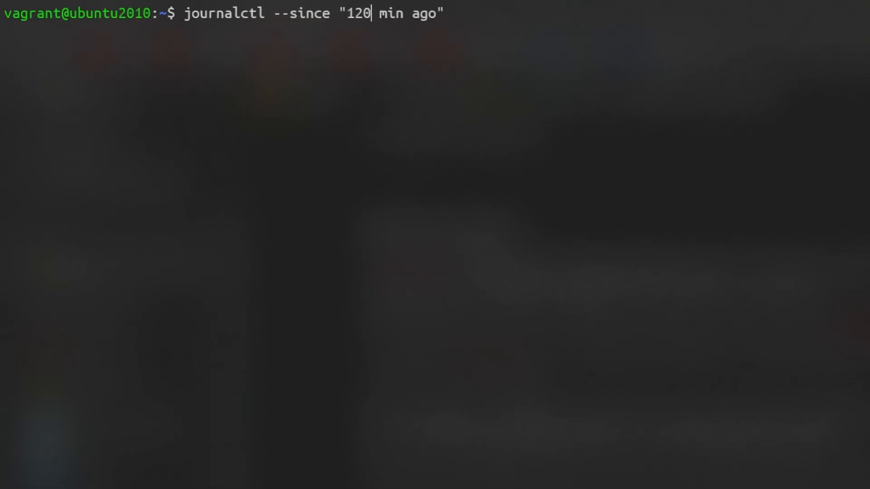
key("Return")
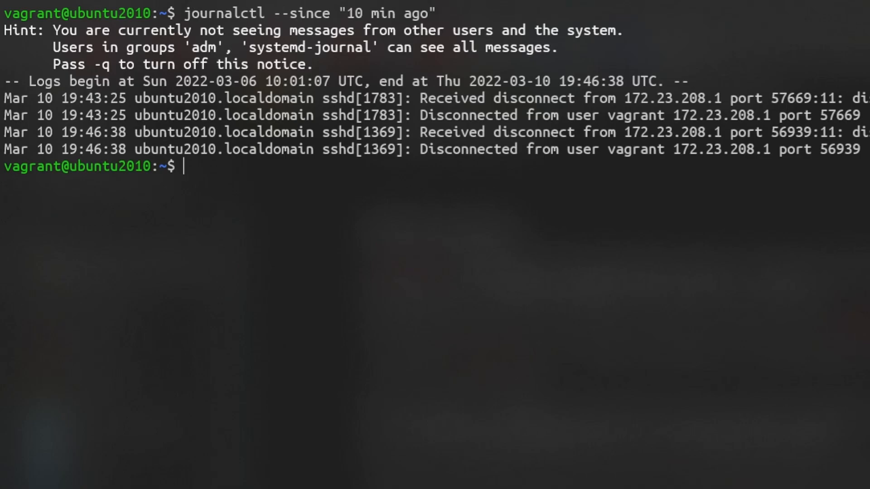